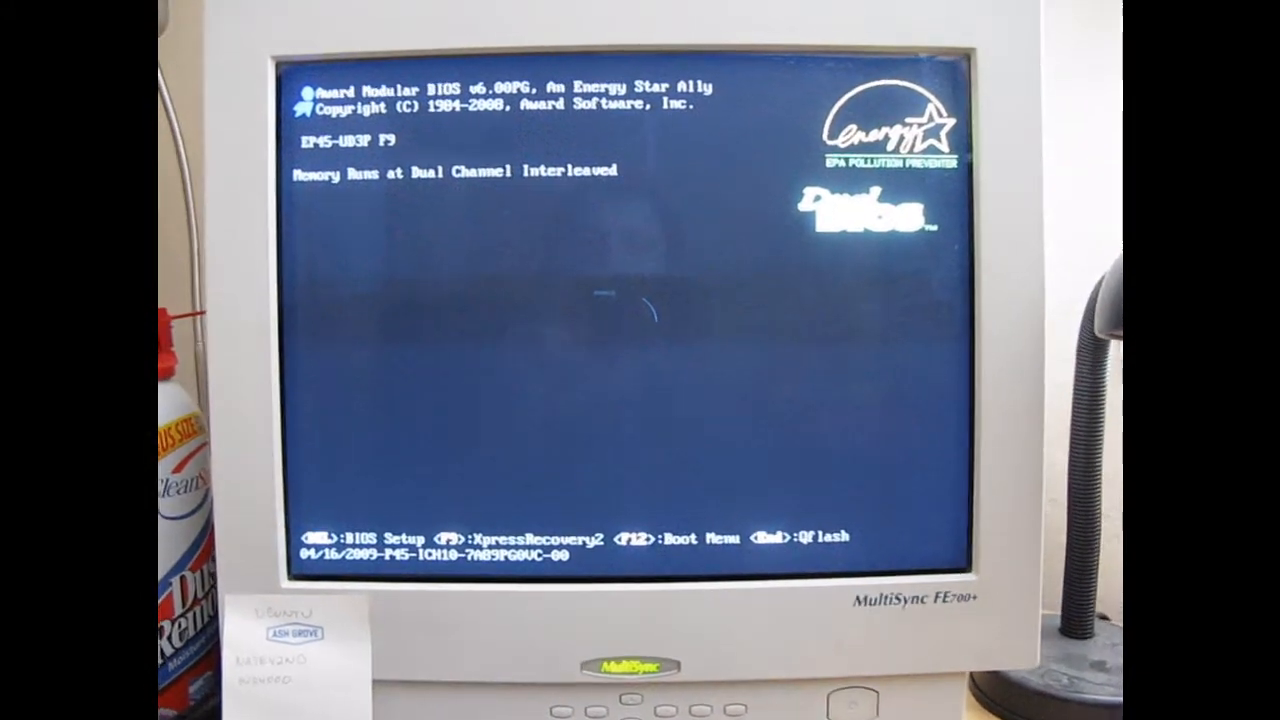
- Open the one-time Boot Menu with F12 at the POST screen
key("f12")
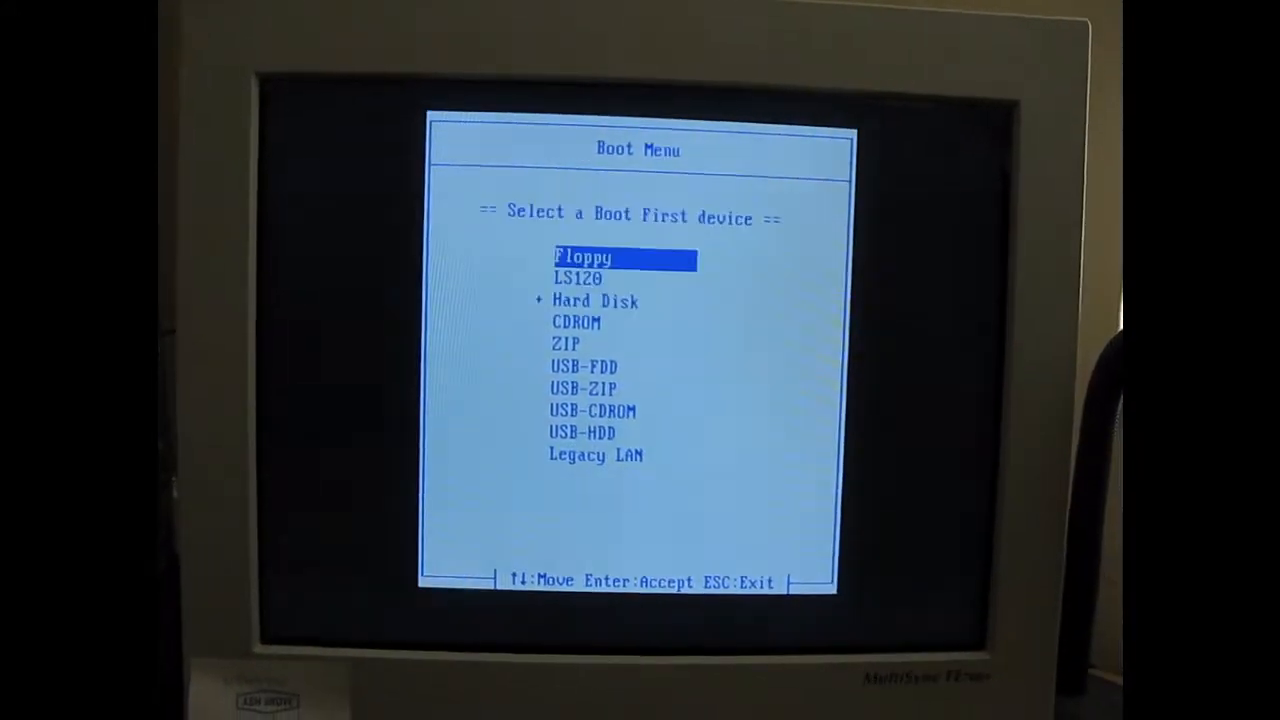
- Highlight Hard Disk as the first boot device in the Boot Menu
key("Down")
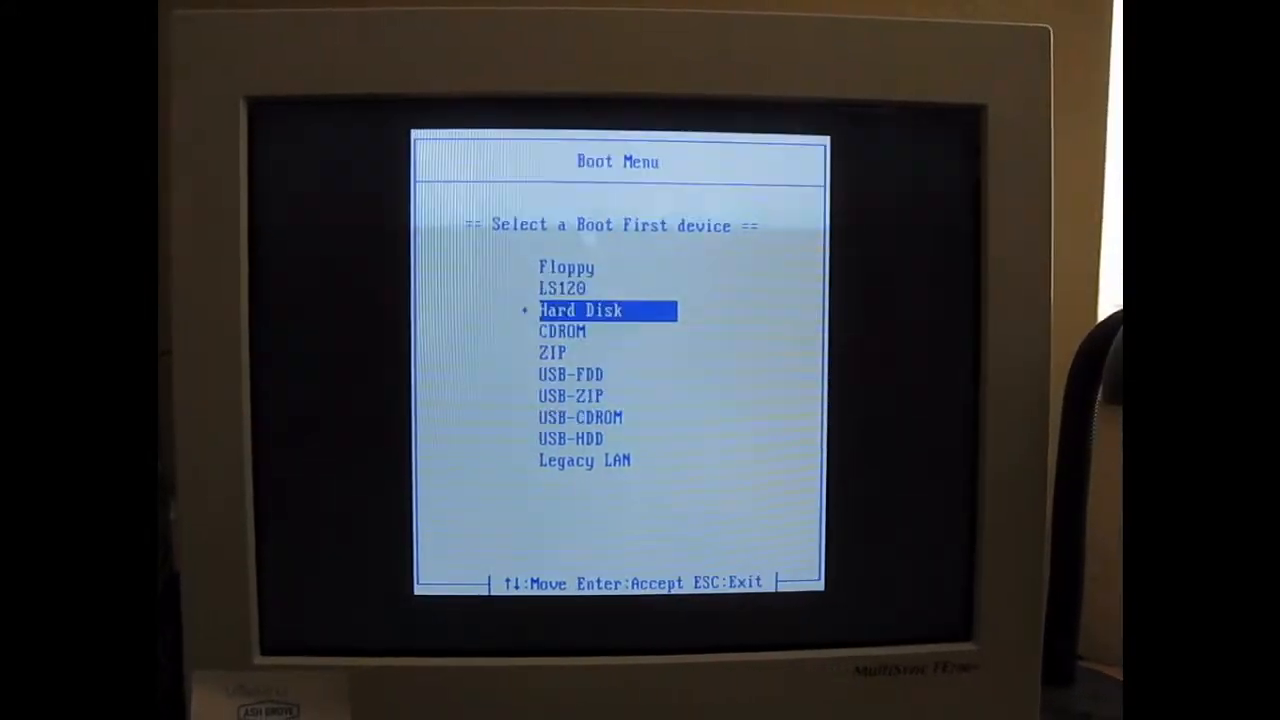